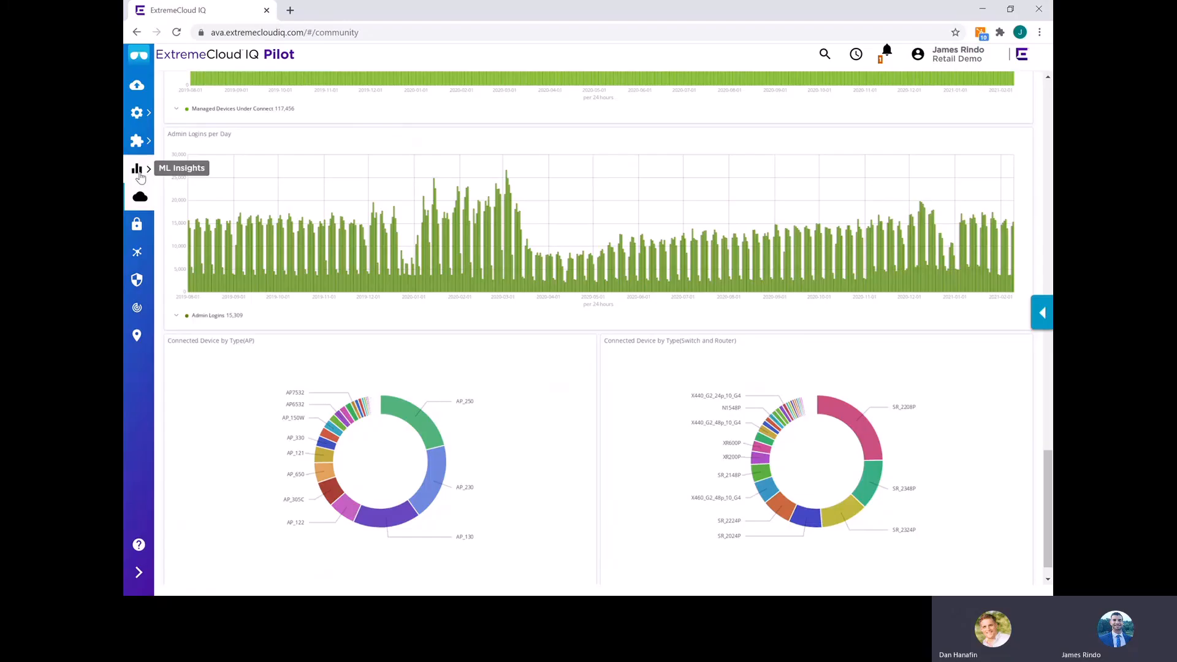
# Expand the ML Insights menu from the left navigation bar
pyautogui.click(137, 168)
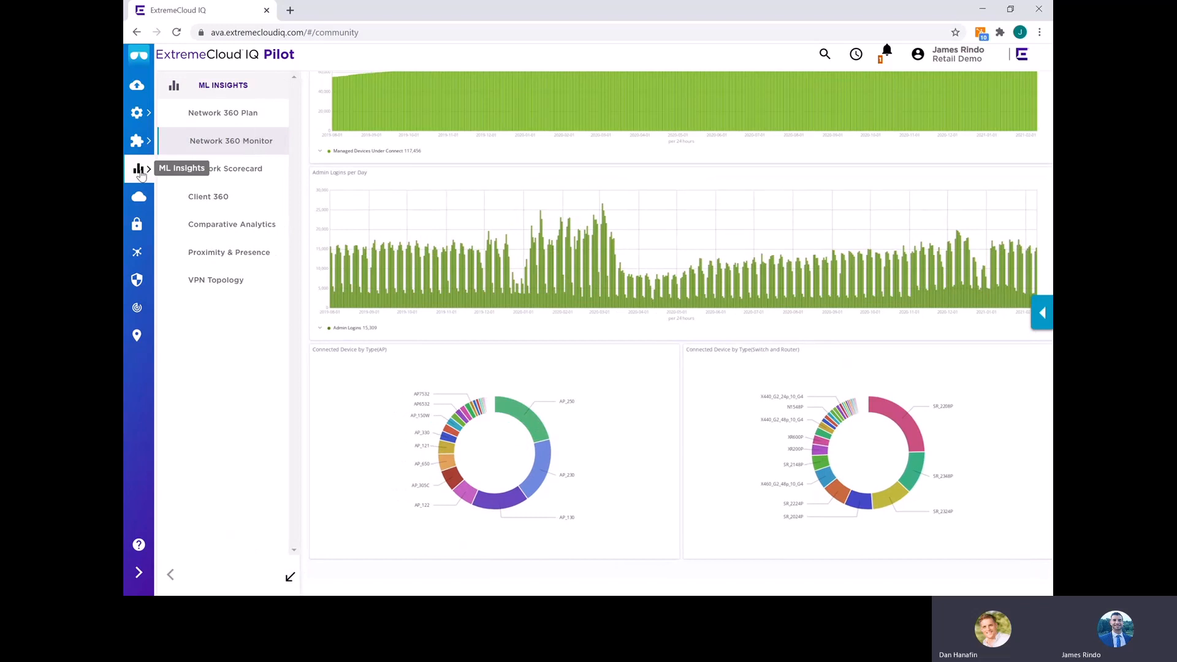
# Show the Network 360 Plan floor plan of Main Store with its APs, router and switch
pyautogui.click(222, 113)
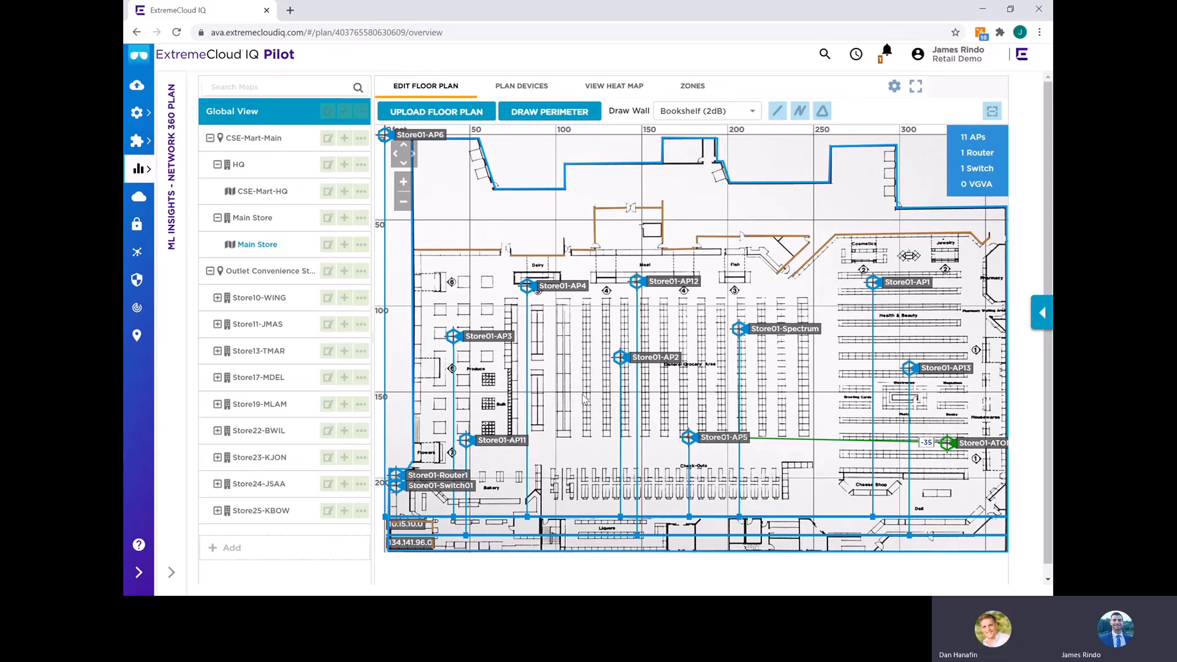
pyautogui.moveTo(452, 342)
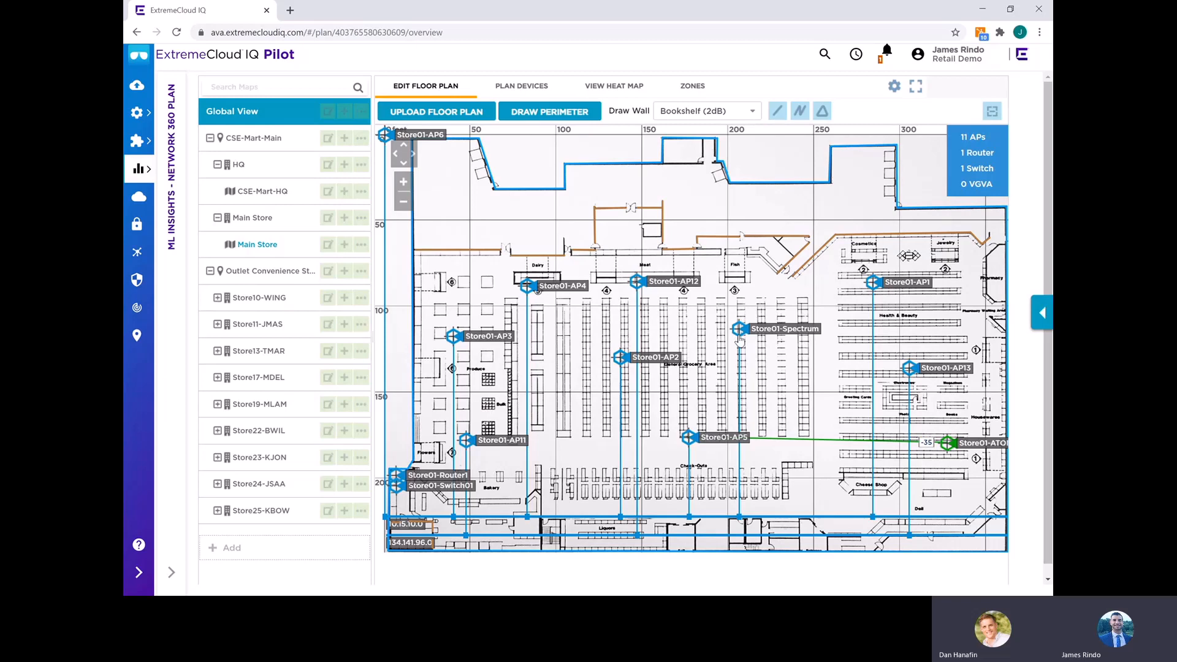
pyautogui.moveTo(688, 262)
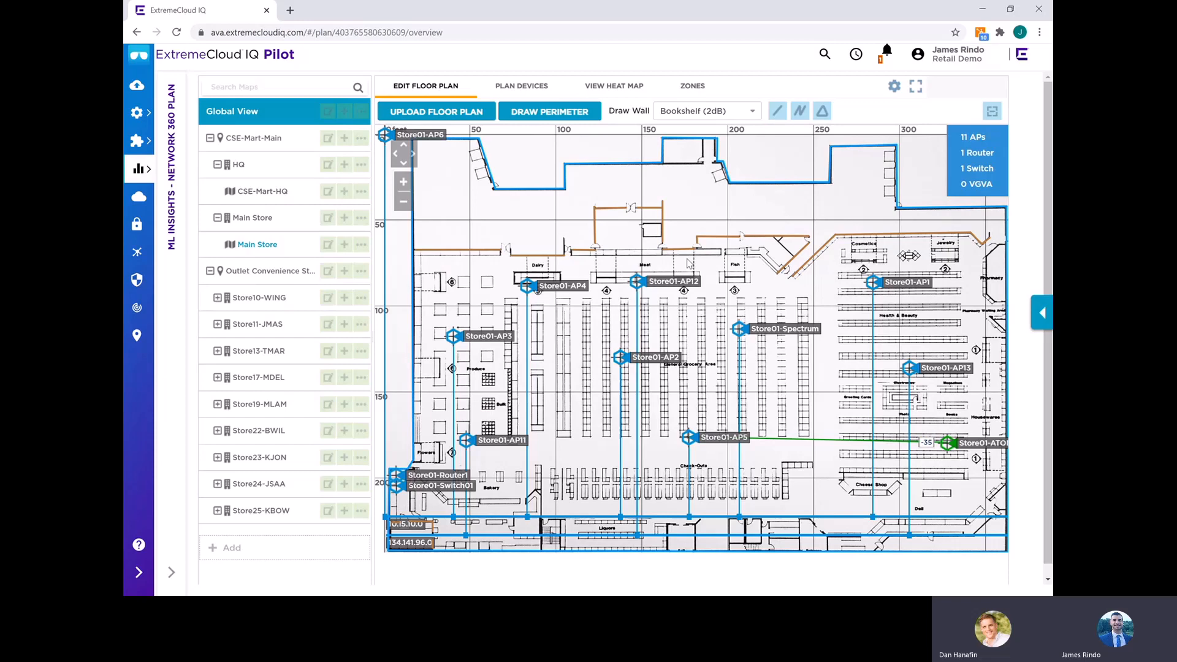
pyautogui.moveTo(139, 168)
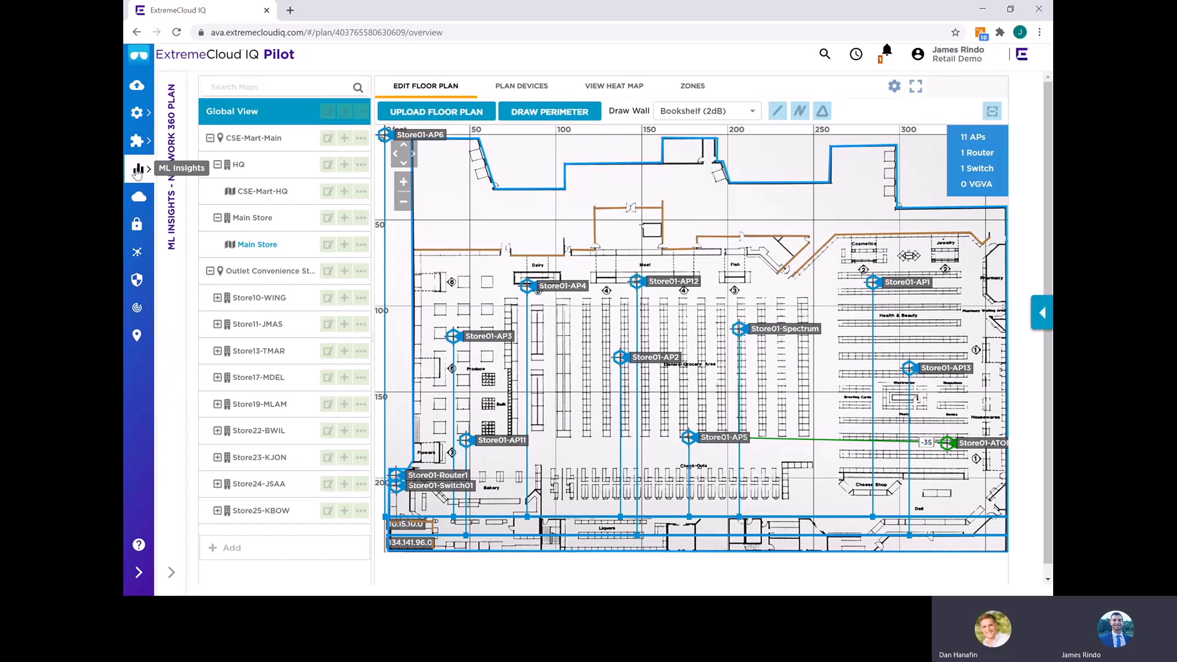
# Show Store01-AP2's client health and device alarms on the Network 360 Monitor map
pyautogui.click(231, 140)
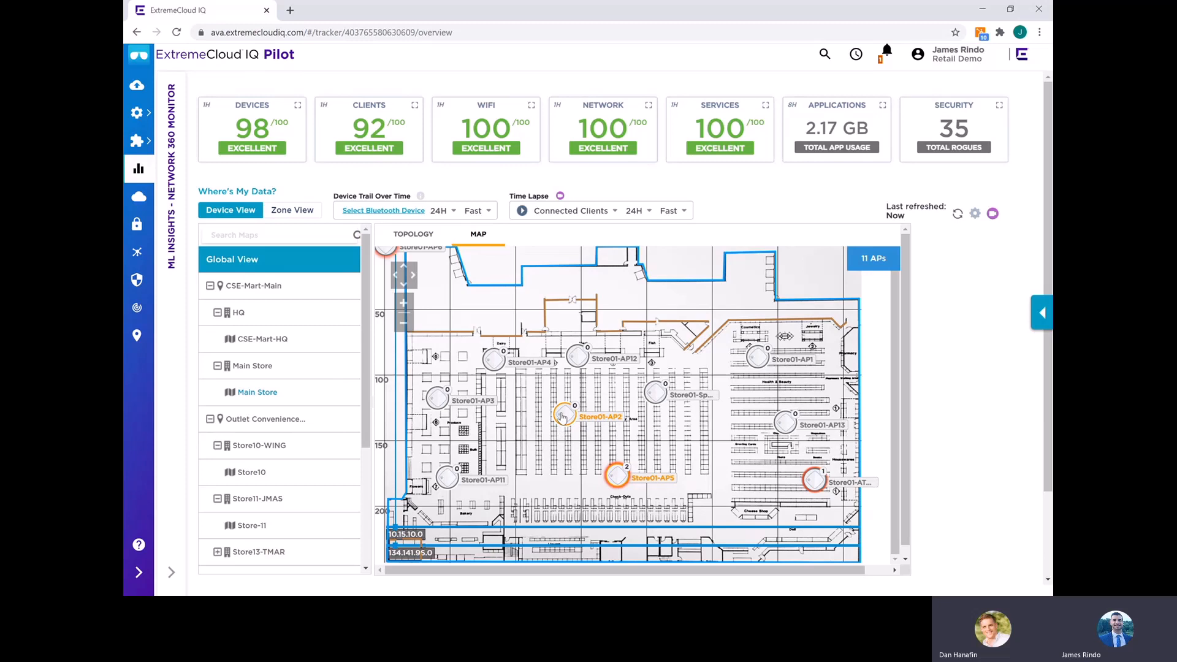
pyautogui.click(564, 417)
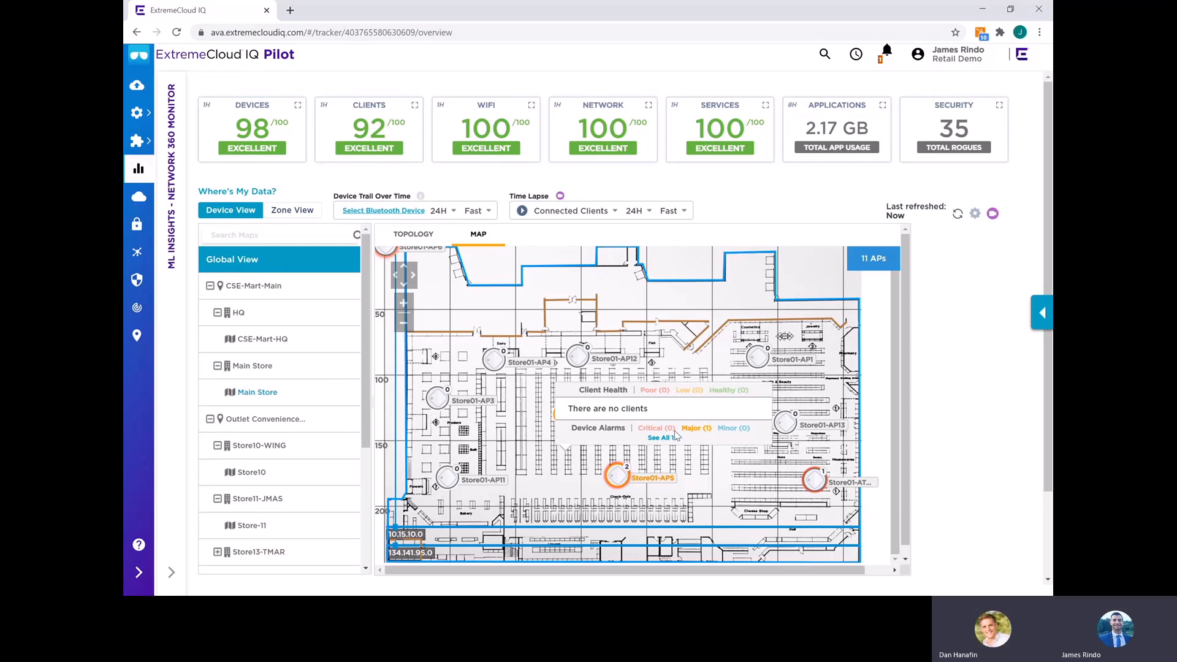
pyautogui.moveTo(616, 482)
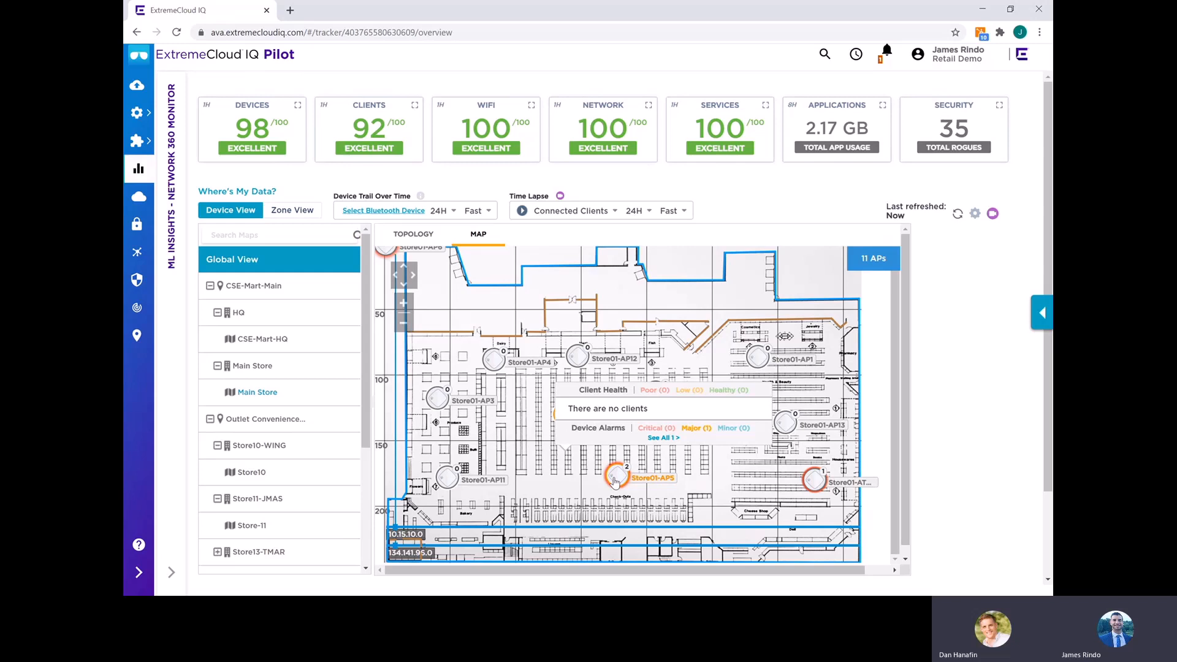